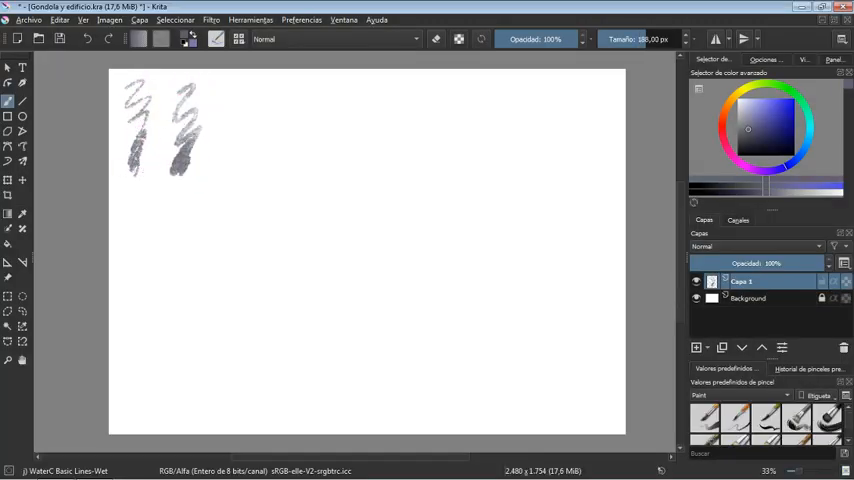
Draw a grey test stroke with the WaterC Basic brush on the blank canvas
{"action": "left_click_drag", "start_coordinate": [220, 90], "coordinate": [256, 160]}
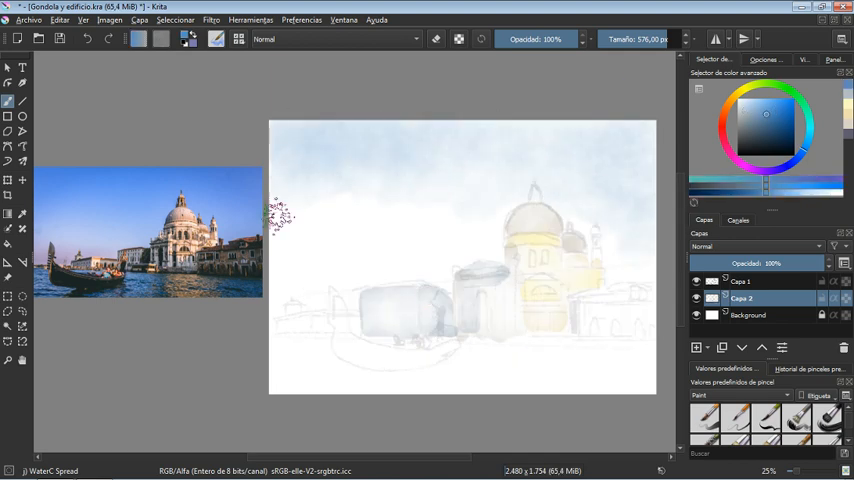
Paint a pale blue wash at the sky's left edge on Capa 2
{"action": "left_click_drag", "start_coordinate": [280, 216], "coordinate": [396, 224]}
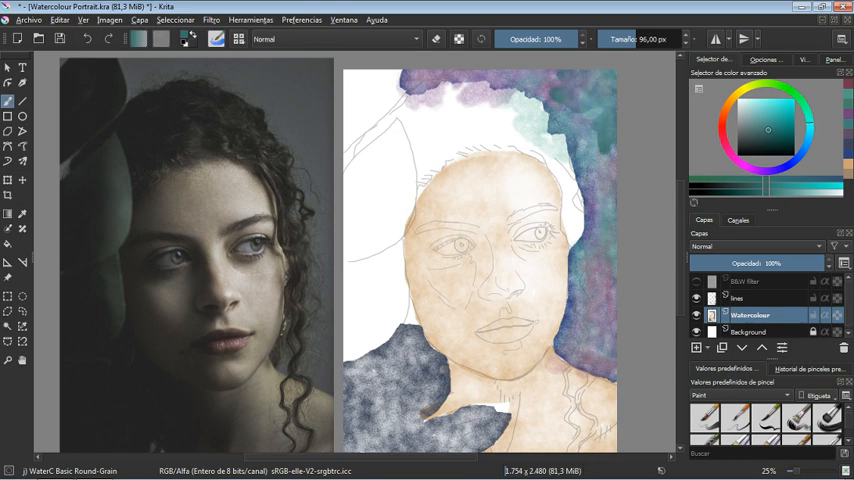
Adjust a brush setting in the toolbar for the Watercolour layer washes
{"action": "left_click", "coordinate": [768, 128]}
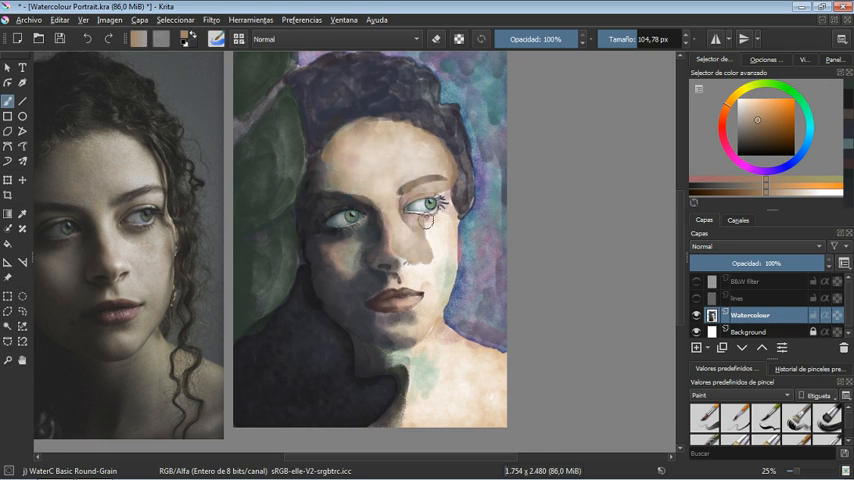
Blend skin shading under the chin and neck, then dab a dark accent on the face
{"action": "left_click_drag", "start_coordinate": [430, 204], "coordinate": [424, 330]}
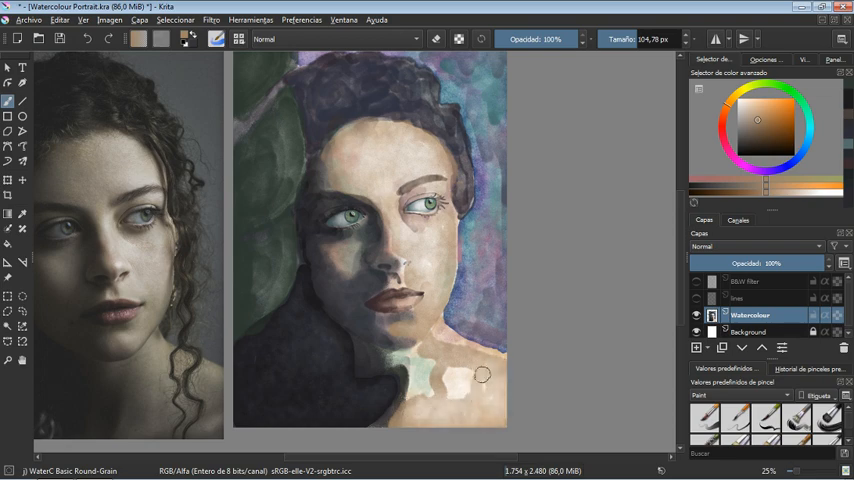
{"action": "left_click_drag", "start_coordinate": [480, 376], "coordinate": [436, 276]}
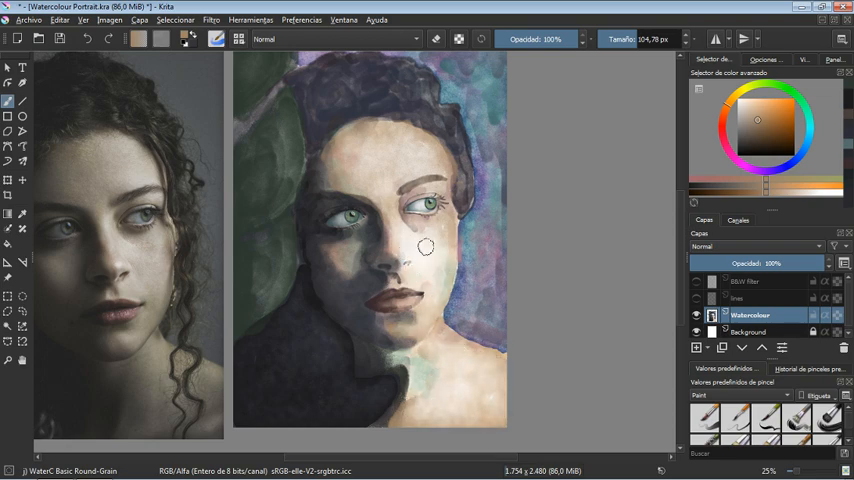
{"action": "left_click_drag", "start_coordinate": [424, 246], "coordinate": [370, 152]}
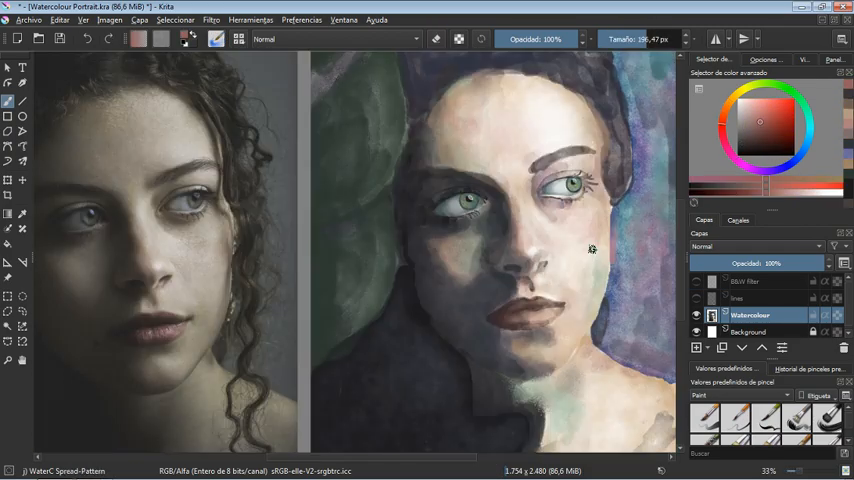
{"action": "left_click", "coordinate": [756, 148]}
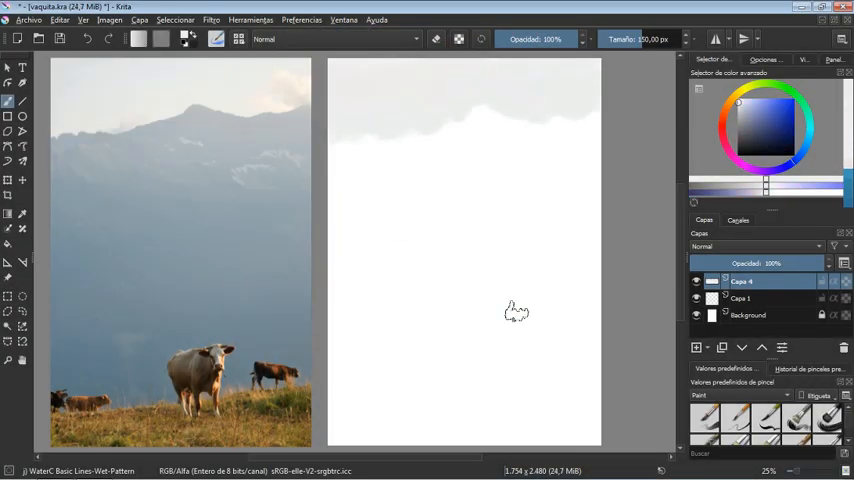
Paint the sky wash along the mountain ridge on the right-hand canvas
{"action": "left_click_drag", "start_coordinate": [516, 310], "coordinate": [432, 180]}
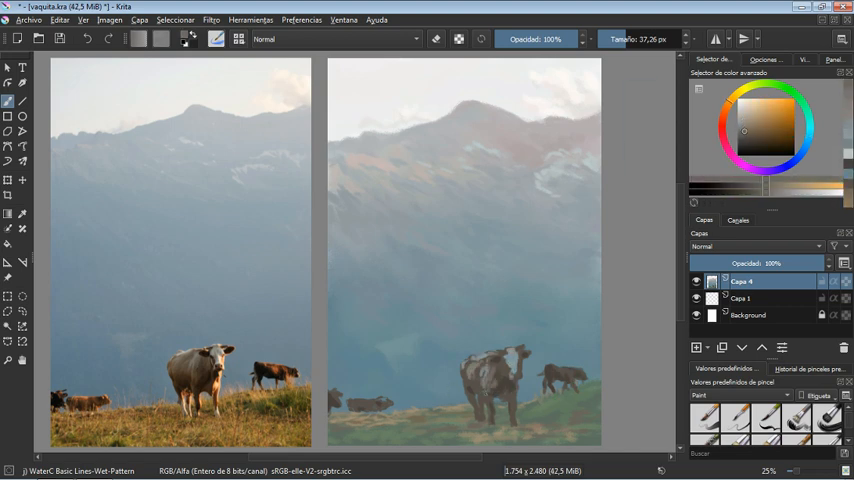
Increase the brush size twice while detailing the cows, meadow and ridgelines
{"action": "left_click", "coordinate": [744, 120]}
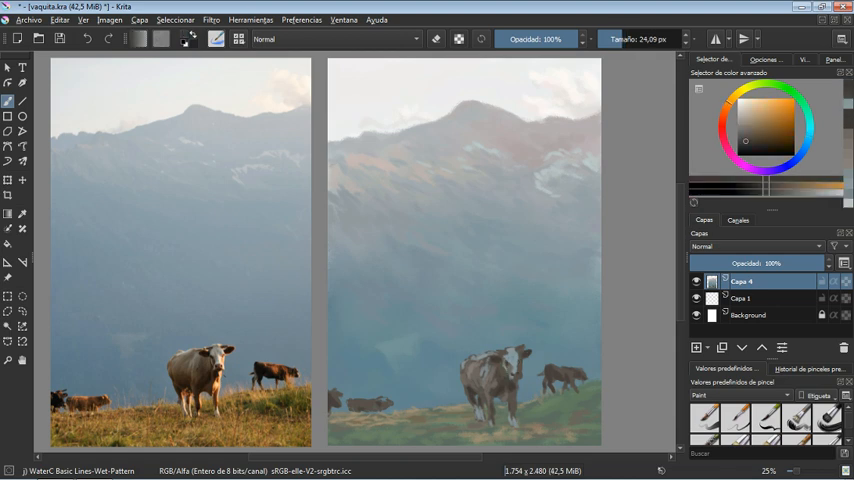
{"action": "left_click", "coordinate": [766, 116]}
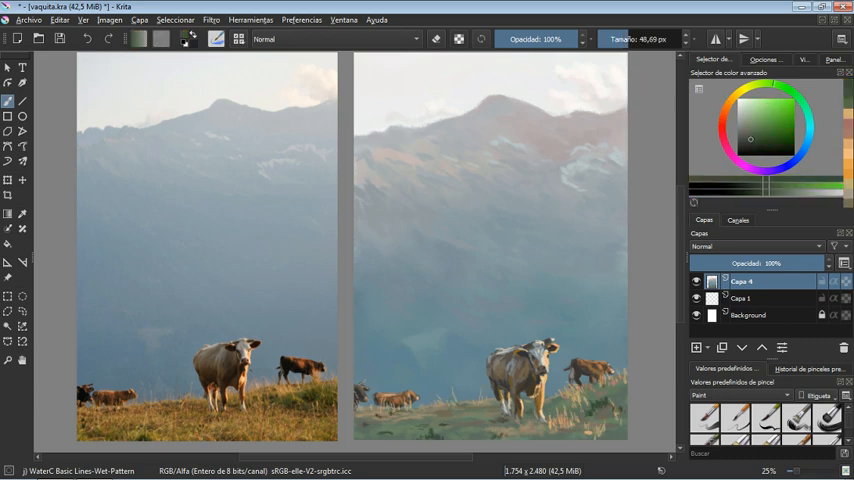
{"action": "left_click", "coordinate": [756, 130]}
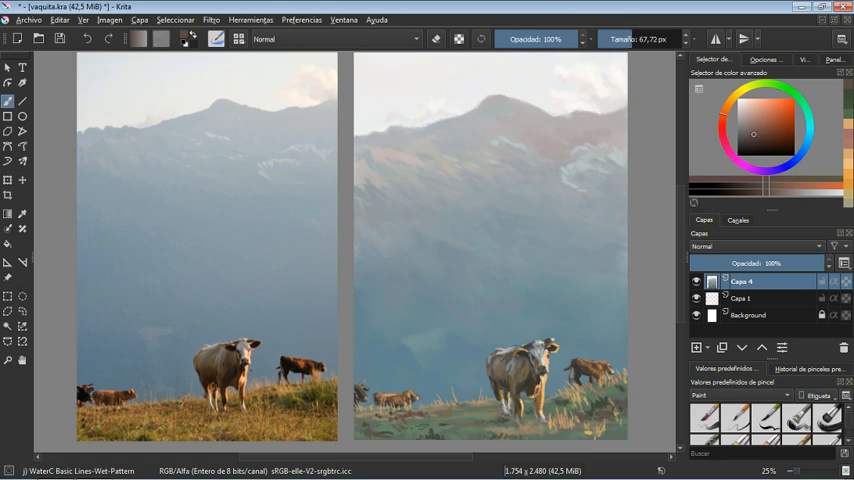
{"action": "left_click", "coordinate": [770, 112]}
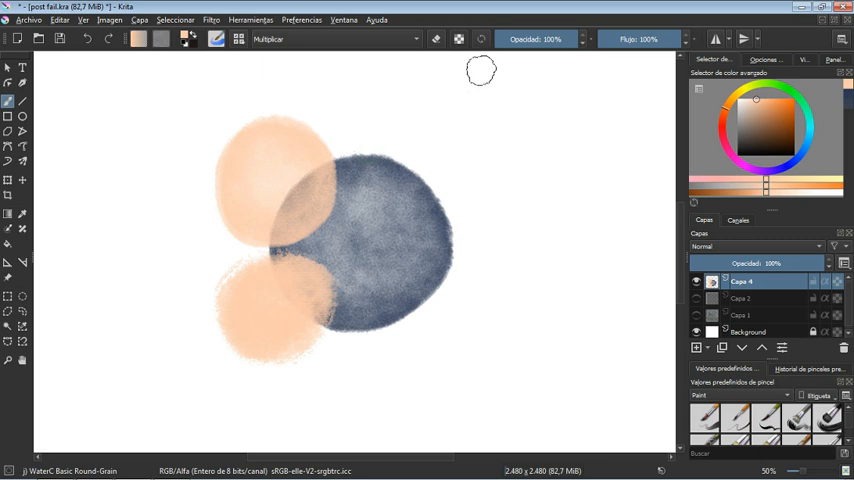
Lower the brush opacity to about 24% for the multiply-mode circles
{"action": "left_click", "coordinate": [540, 38]}
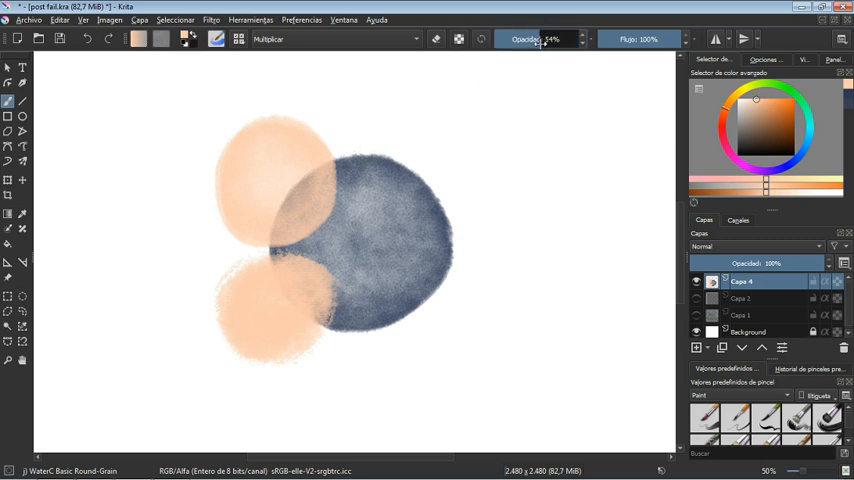